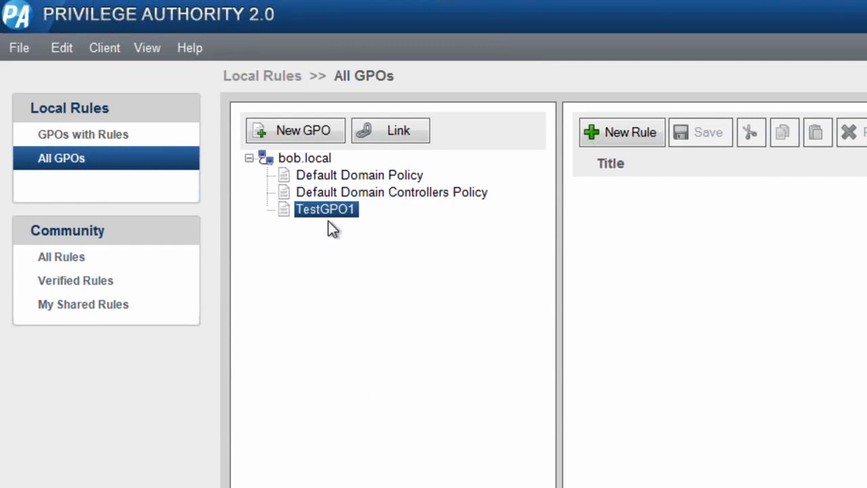
mouse_move(335, 223)
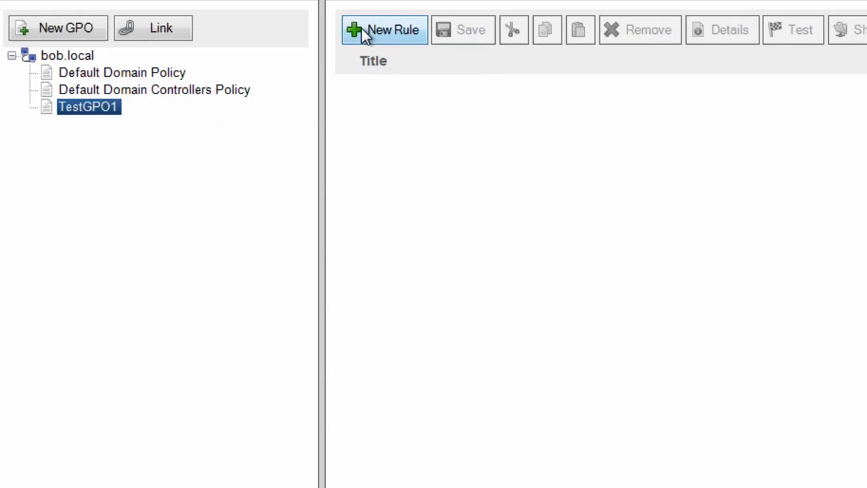
Start a new rule for TestGPO1, bringing up its title and description form
click(384, 30)
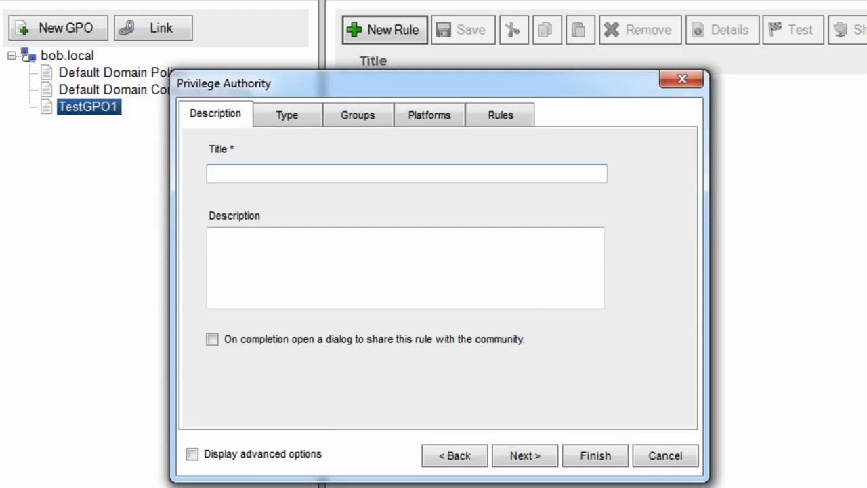
Title the rule 'Change Time Zone' with description 'Allow laptop users to change their time zone.' and continue
click(406, 173)
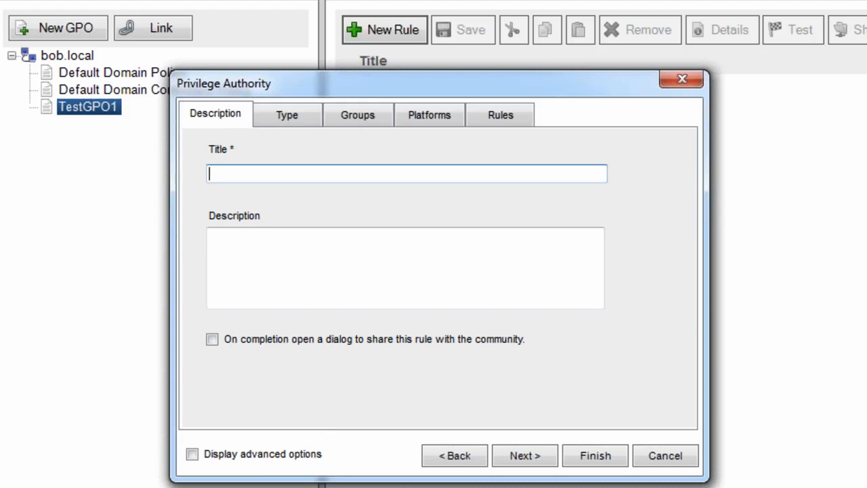
text(Change Time Zone)
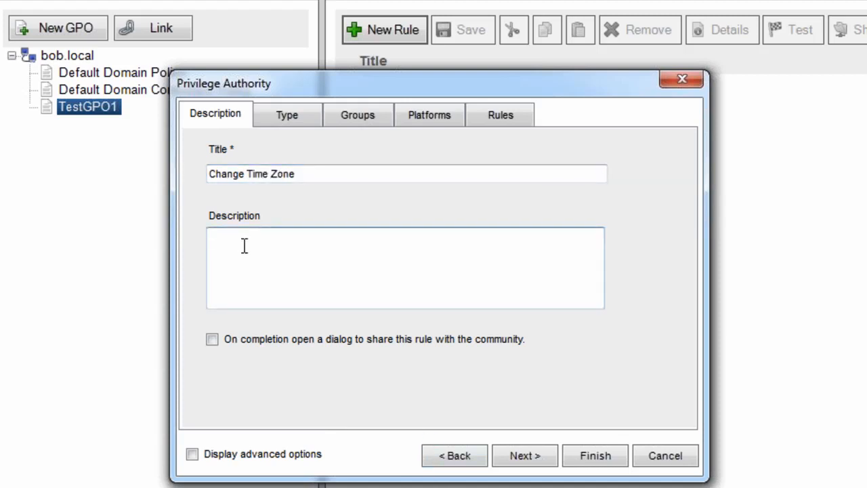
text(Allow)
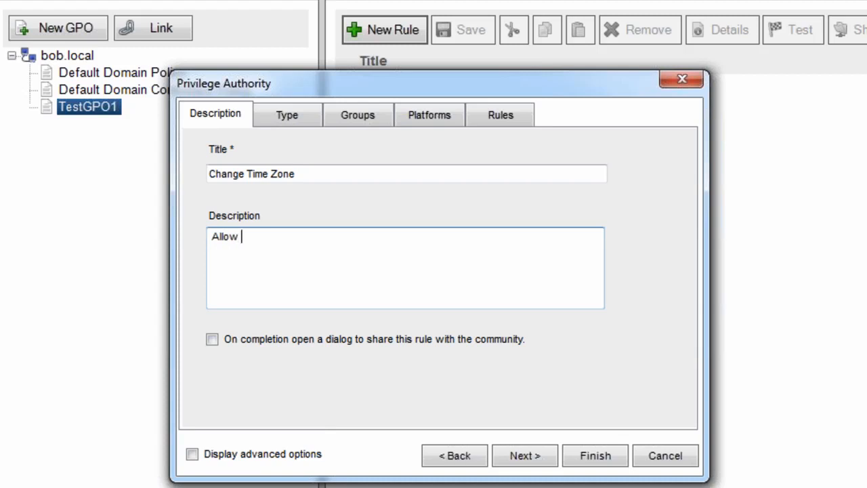
text(laptop users to change their time)
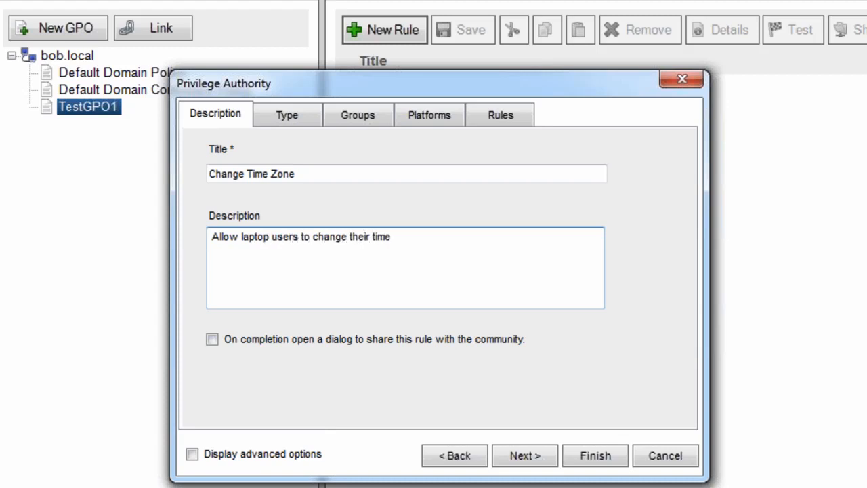
text(zone.)
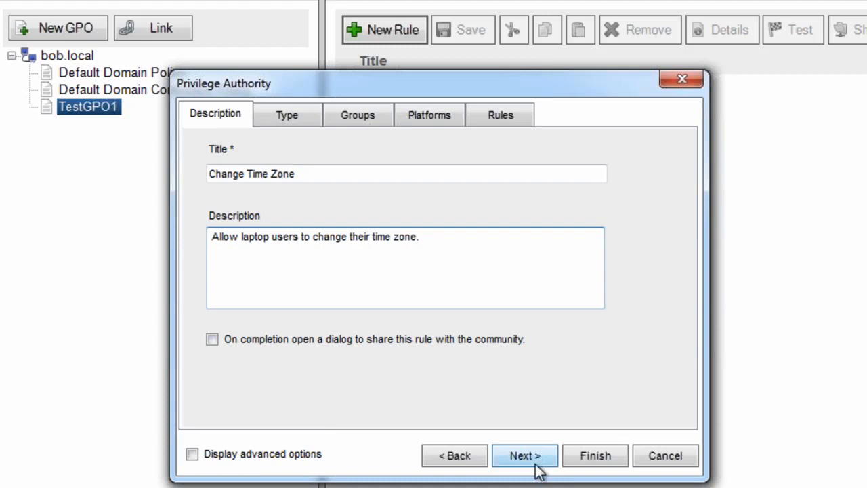
click(405, 236)
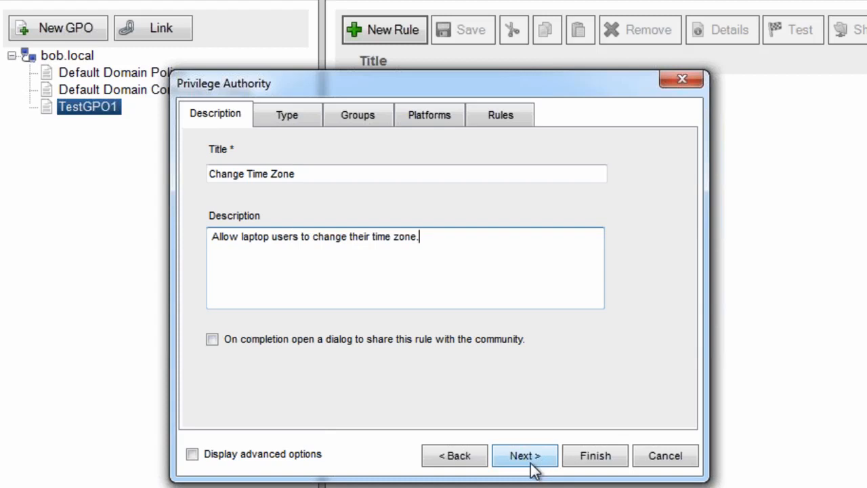
Target the rule by path at c:\windows\system32\shell\shell32.dll, Control_RunDLL timedate.cpl and continue
click(524, 455)
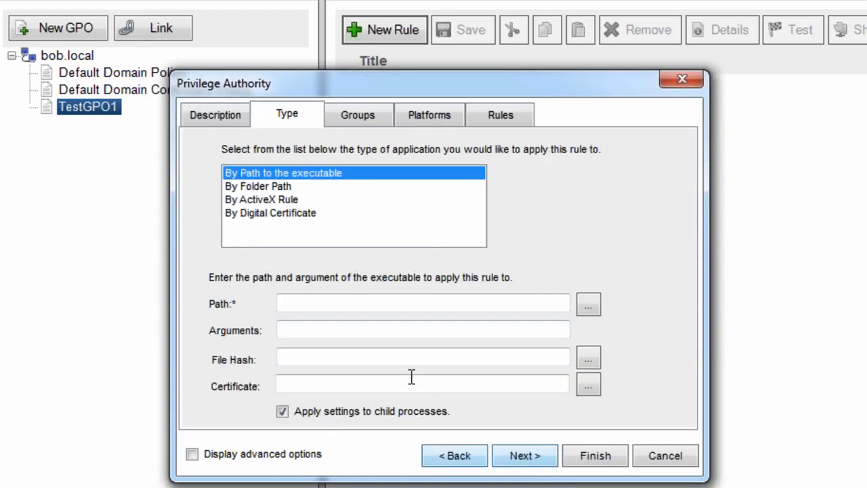
mouse_move(313, 178)
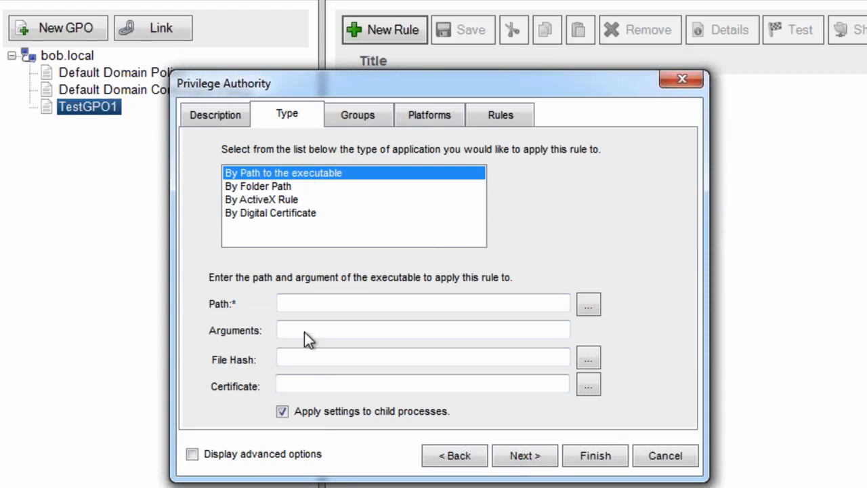
text(c:\windows\system32\shell\shell32.dll, Control_RunDLL time)
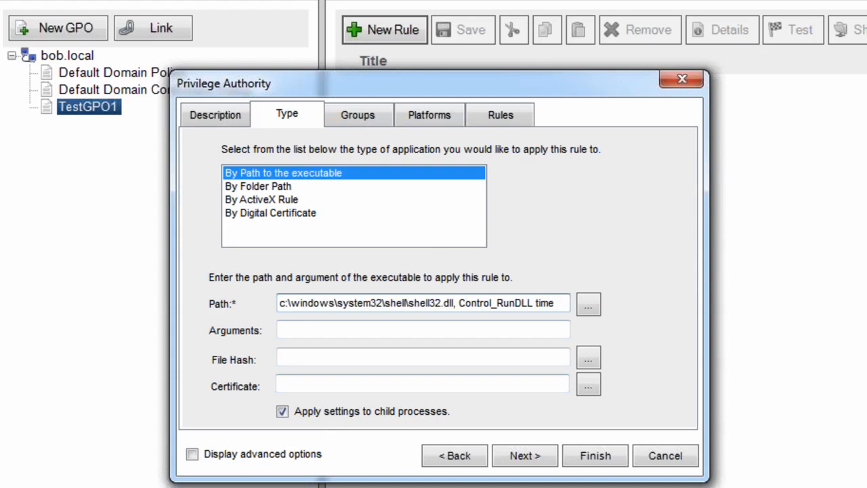
text(timedate.cps)
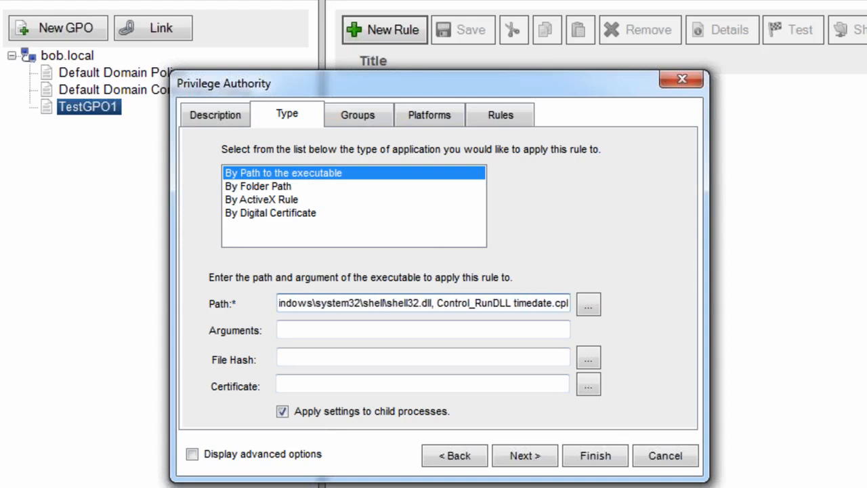
click(422, 302)
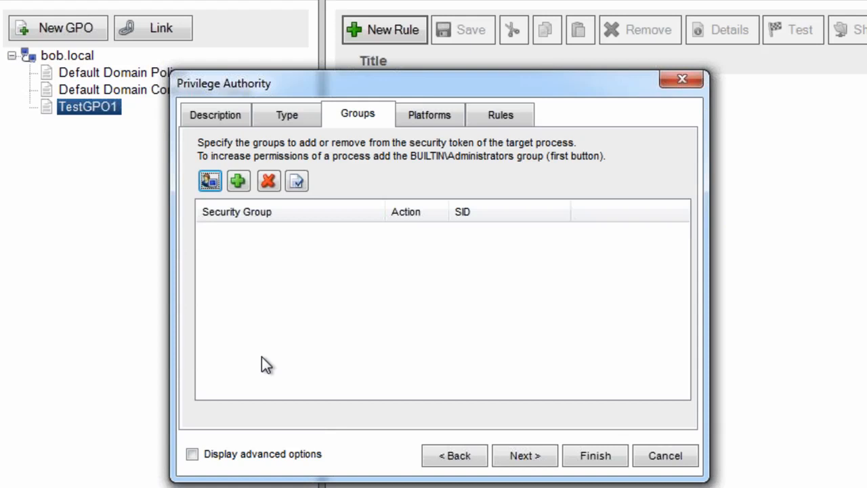
mouse_move(210, 181)
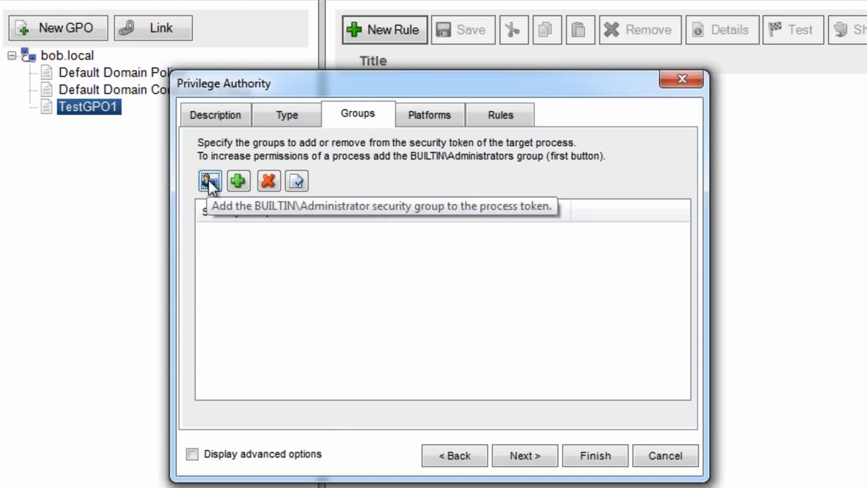
Add BUILTIN\Administrators (S-1-5-32-544) to the process token and continue to platforms
click(210, 181)
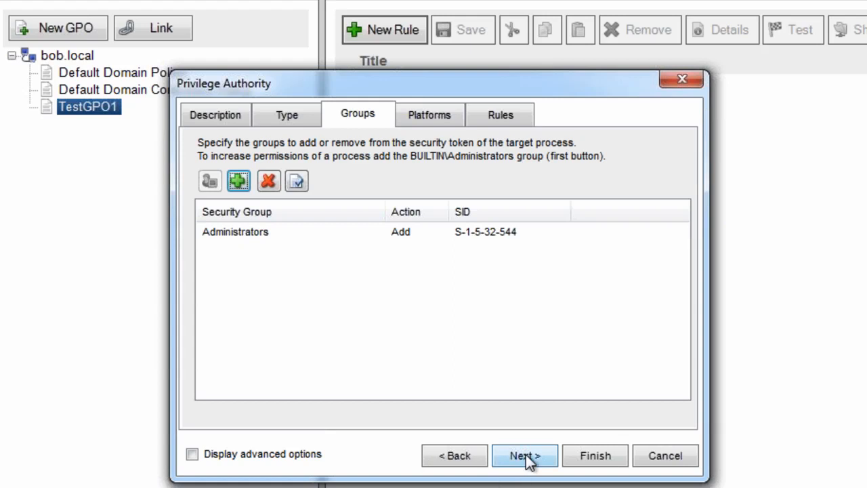
click(524, 455)
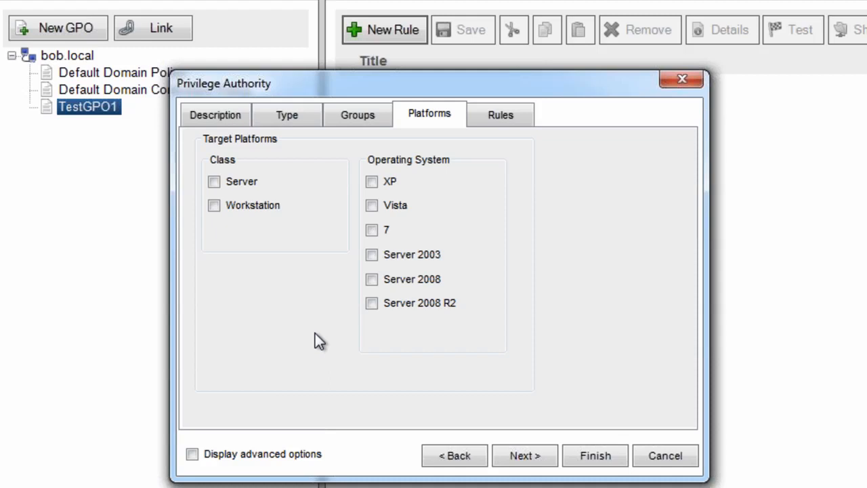
Tick XP as the rule's target operating system and continue to validation rules
click(371, 181)
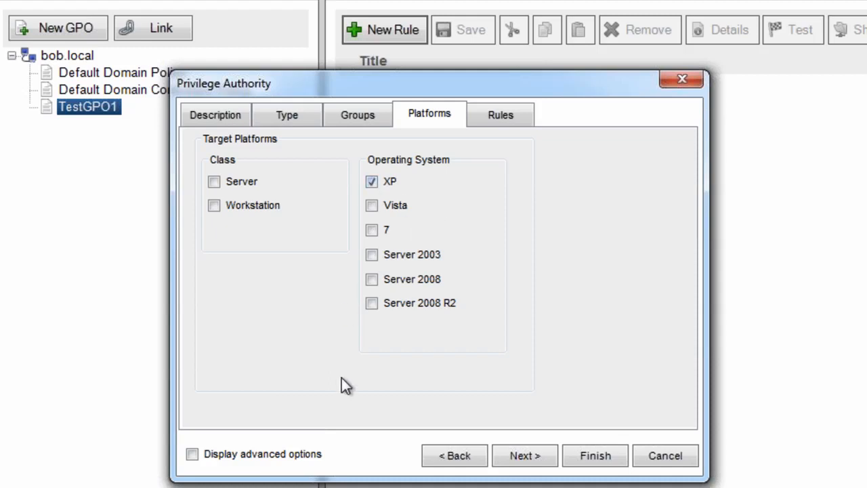
click(524, 455)
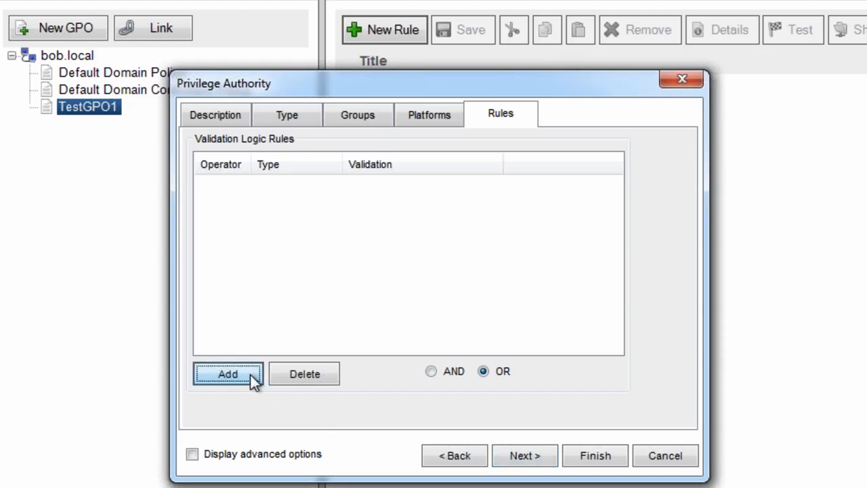
Add a Computer Group validation condition requiring FIELDSALES, then finish the wizard
click(228, 374)
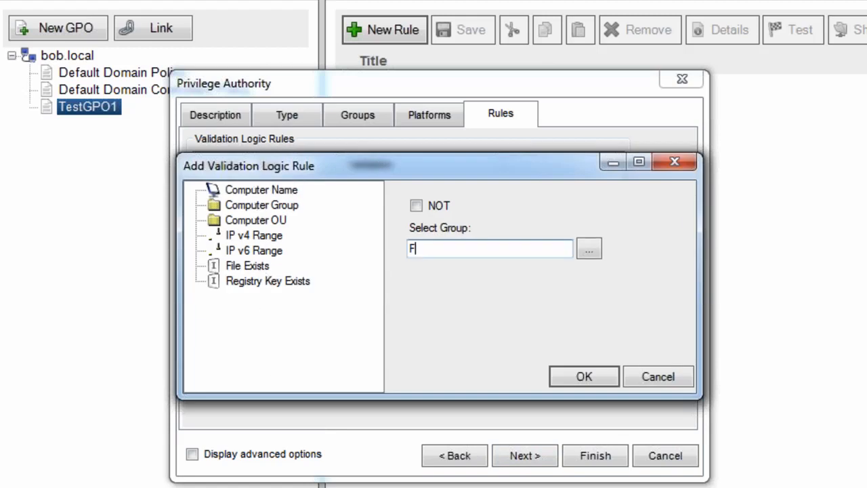
text(IELDSAL)
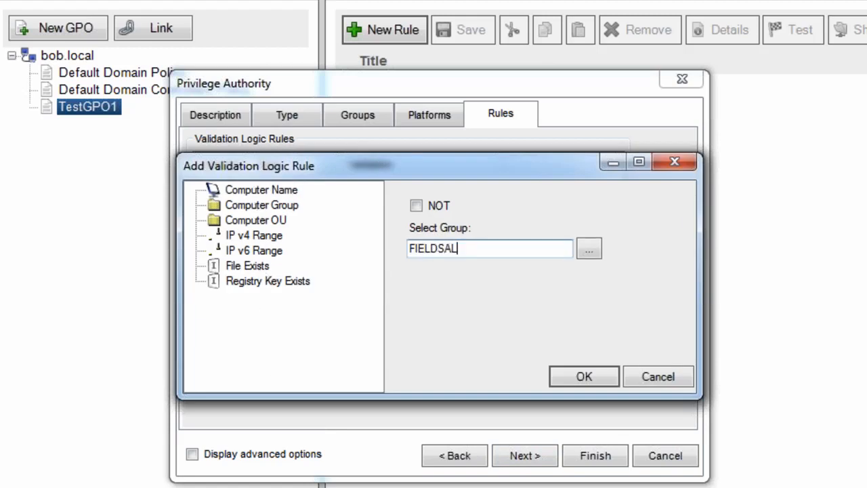
text(ES)
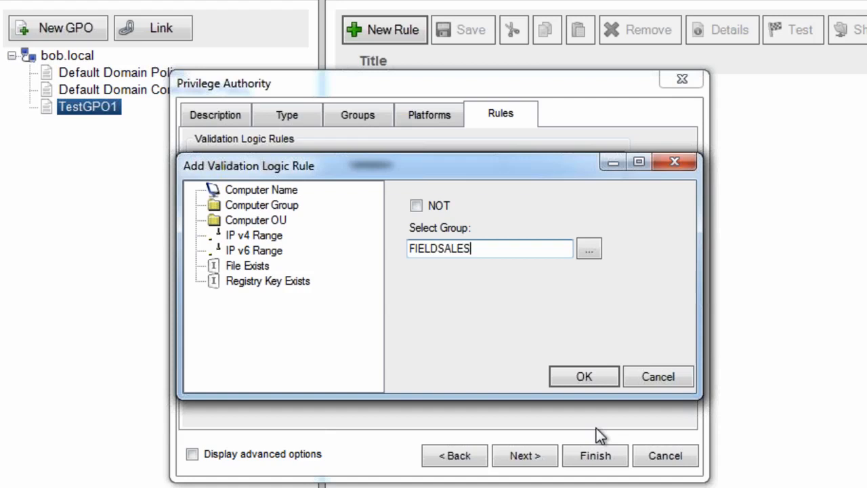
click(583, 376)
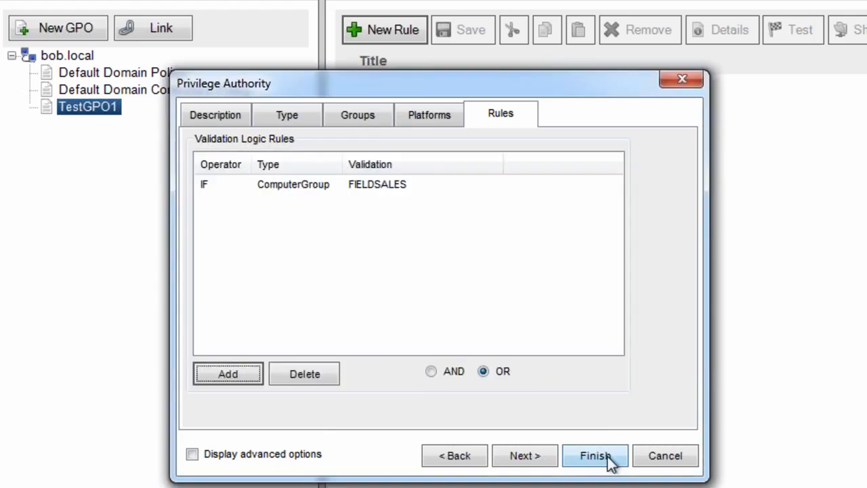
click(595, 455)
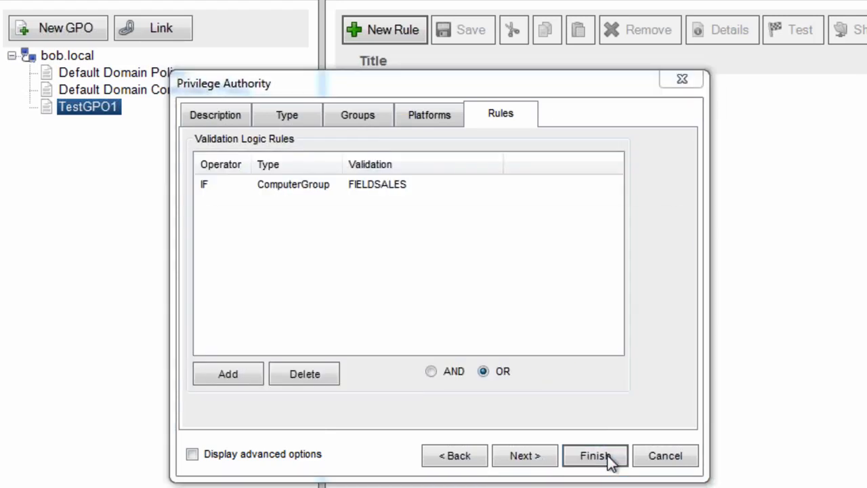
Finish the rule, acknowledge the evaluation expiry warning, and save it under TestGPO1
click(594, 455)
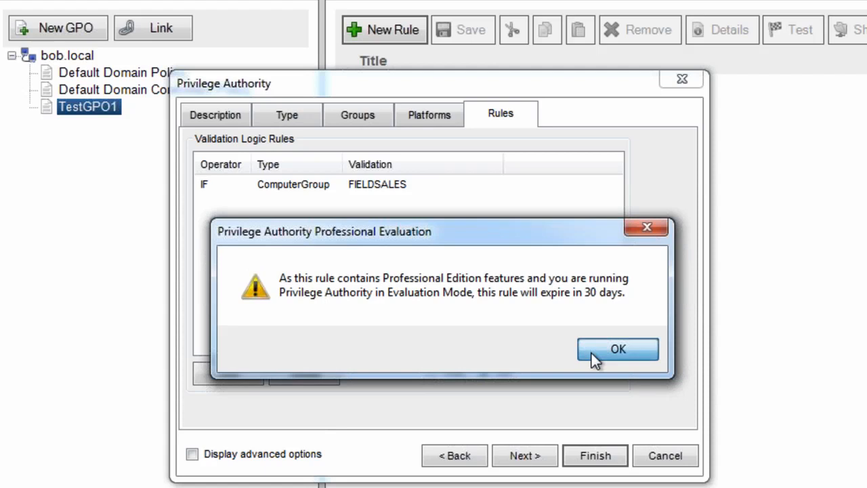
click(617, 348)
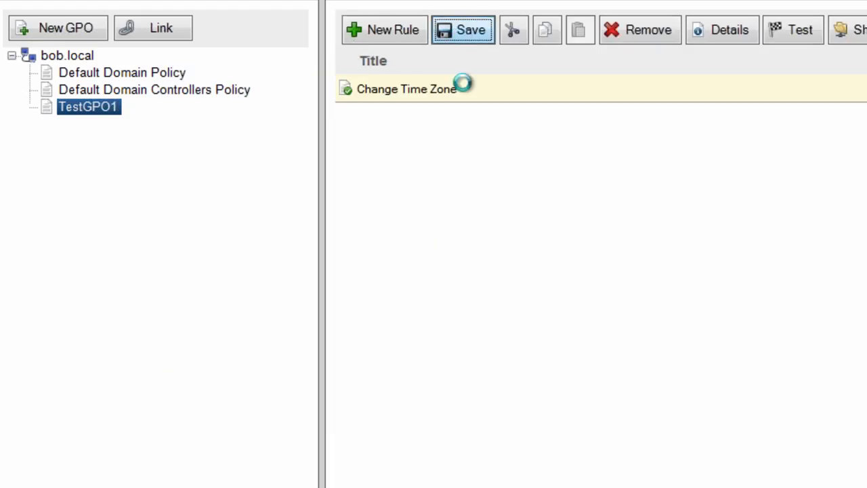
mouse_move(476, 284)
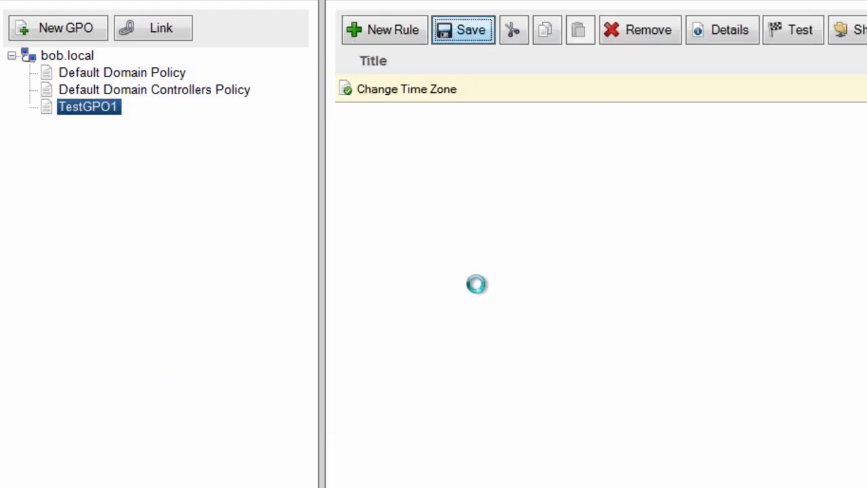
click(463, 29)
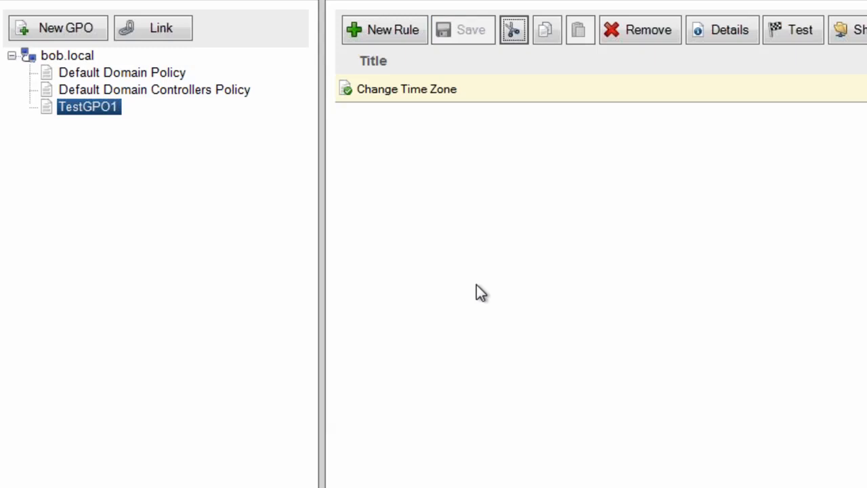